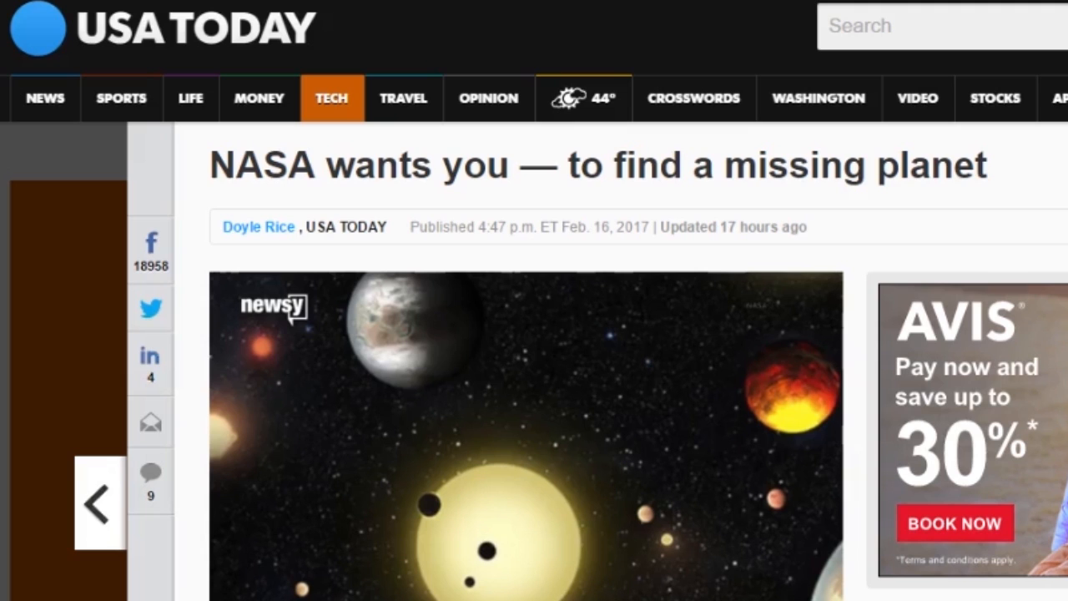
# Read down the USA Today NASA article and follow its Backyard Worlds: Planet 9 link.
pyautogui.scroll(-3)
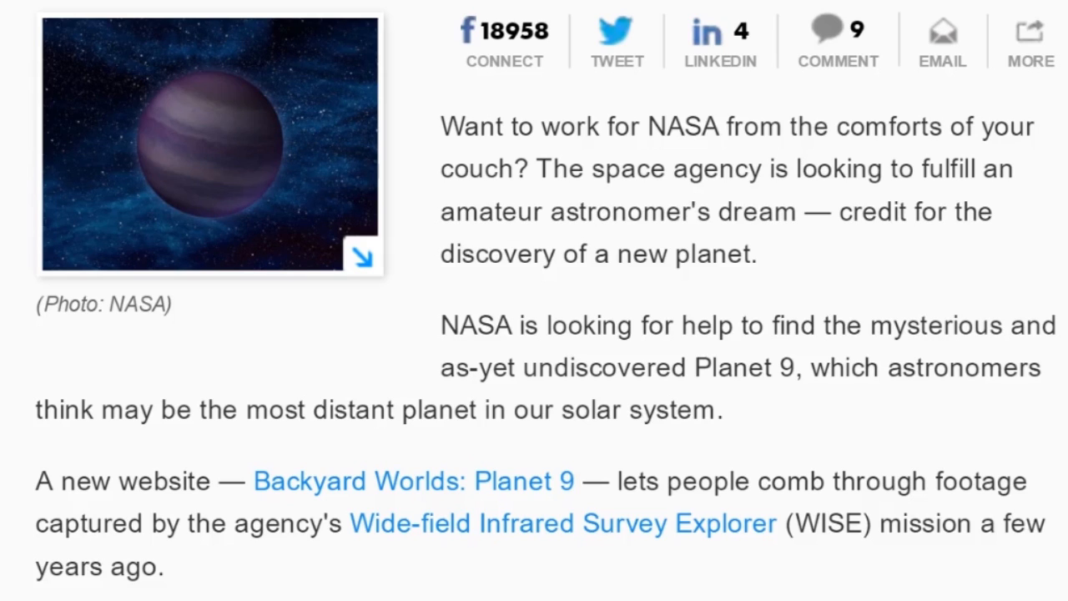
pyautogui.click(416, 480)
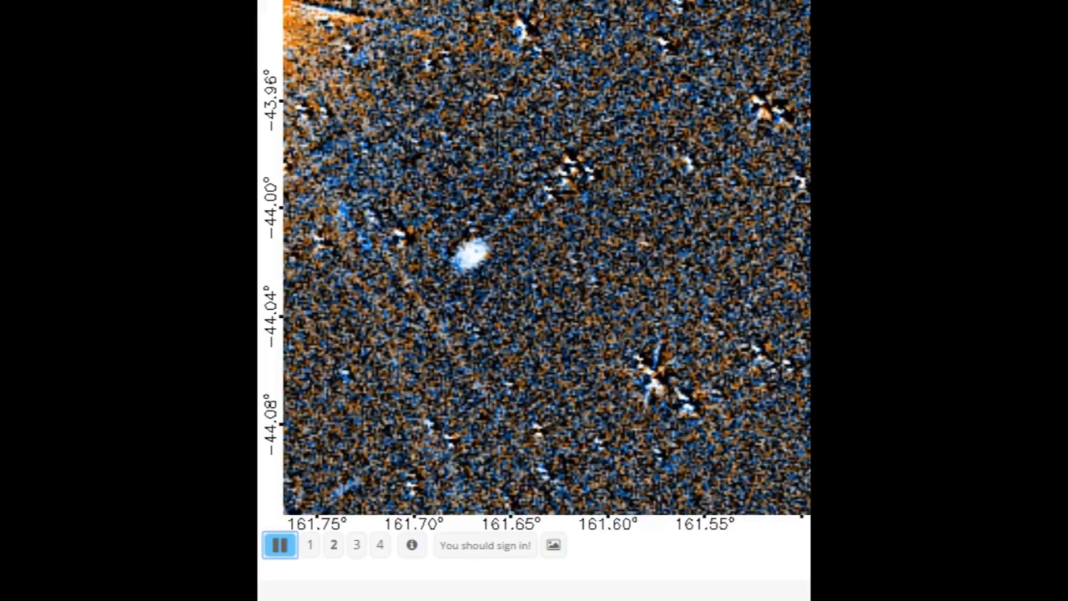
# Stop the bright-blob and diagonal-streak subjects, then animate subject 5676038 further down.
pyautogui.click(279, 545)
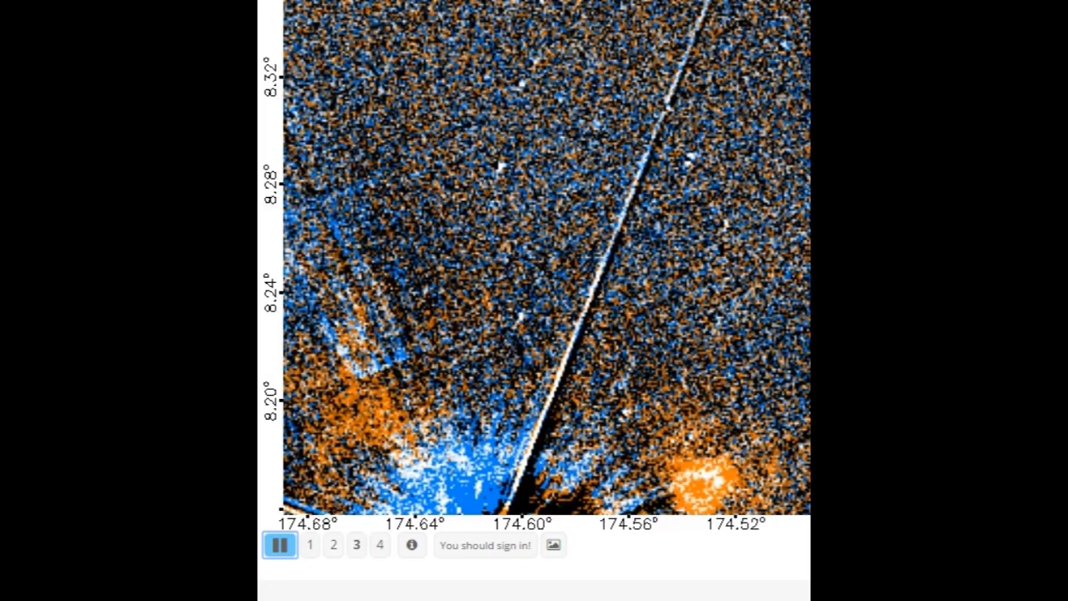
pyautogui.click(278, 545)
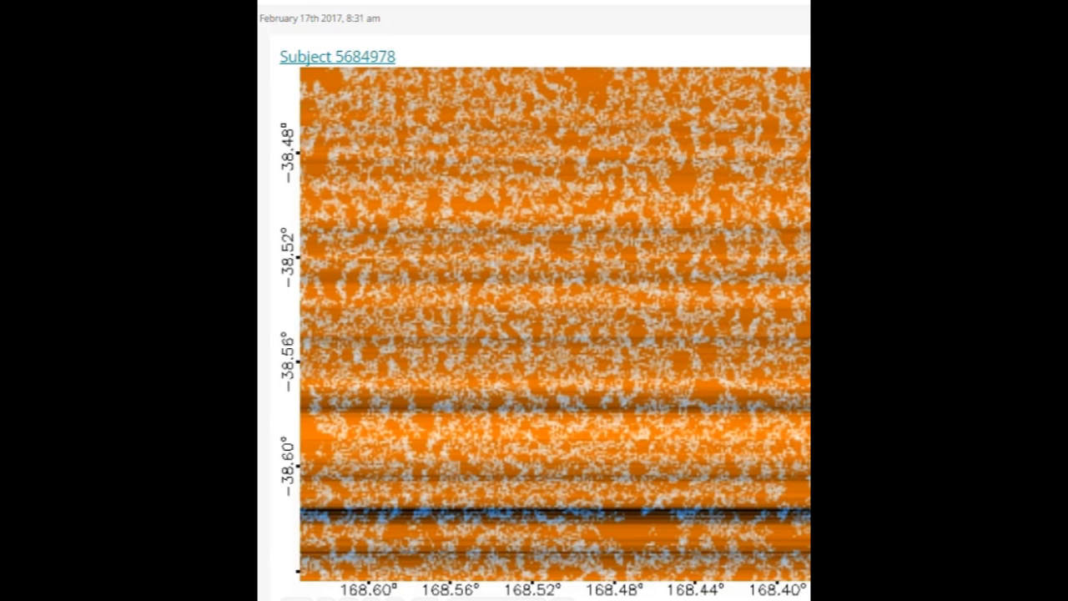
pyautogui.scroll(-3)
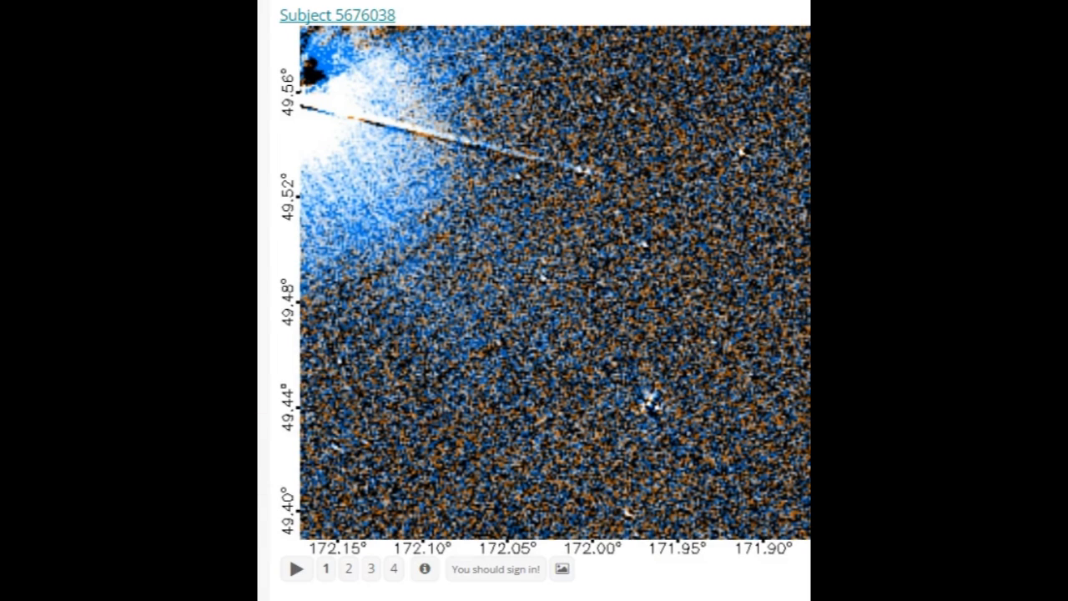
pyautogui.click(298, 546)
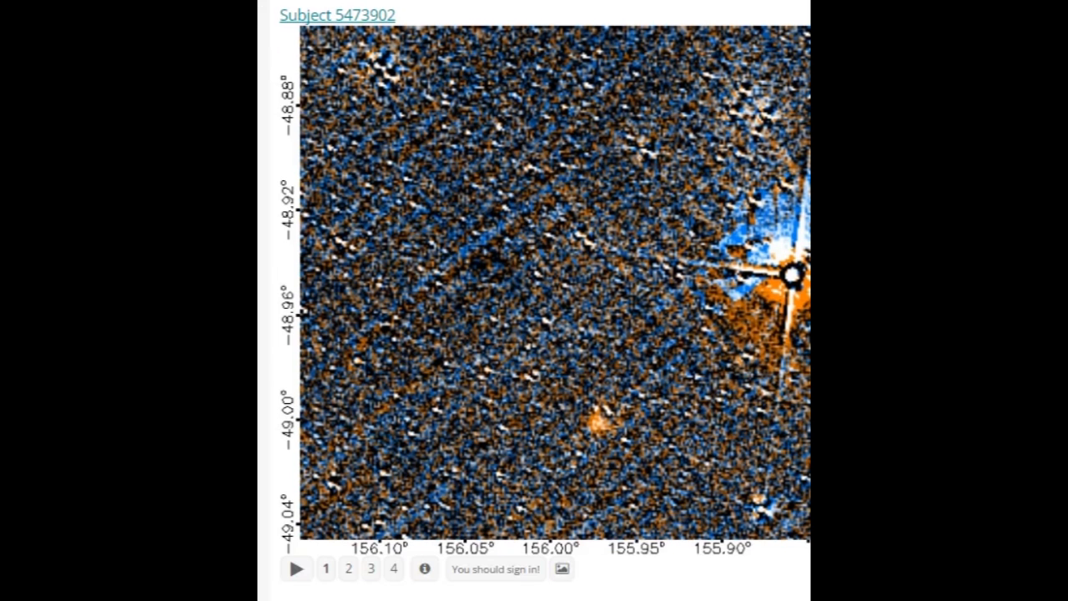
# Animate subject 5473902, stop the bright-star subject, replay 5473902, then stop the animation.
pyautogui.click(298, 570)
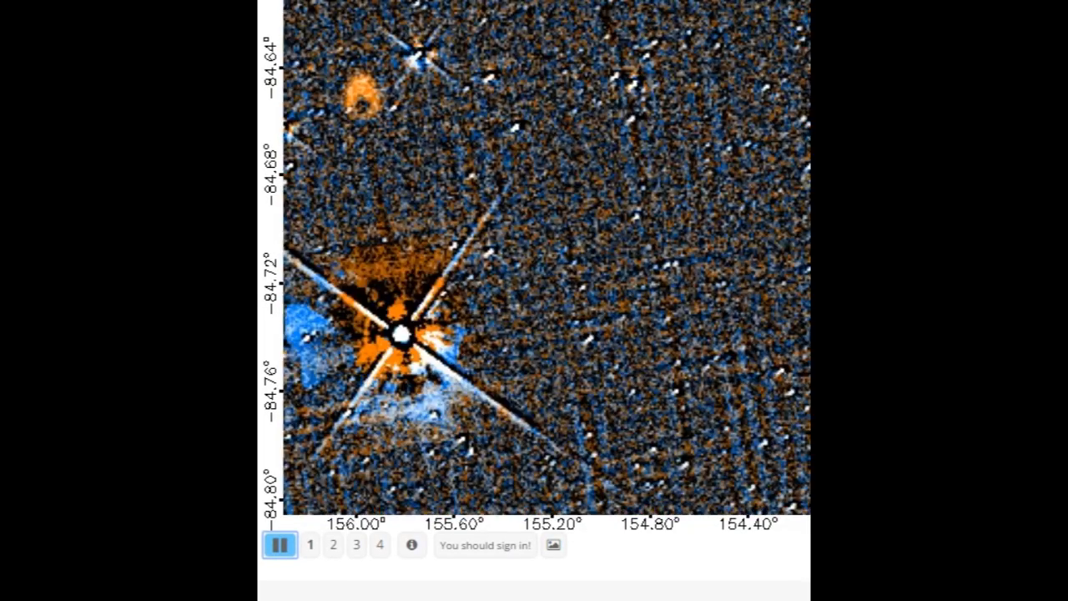
pyautogui.click(277, 546)
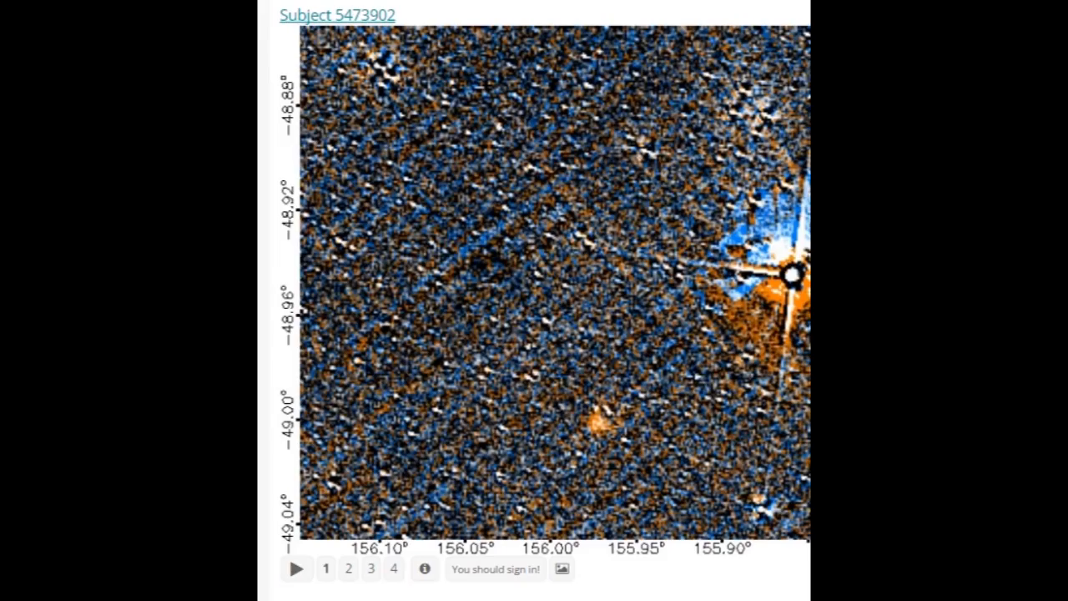
pyautogui.click(297, 569)
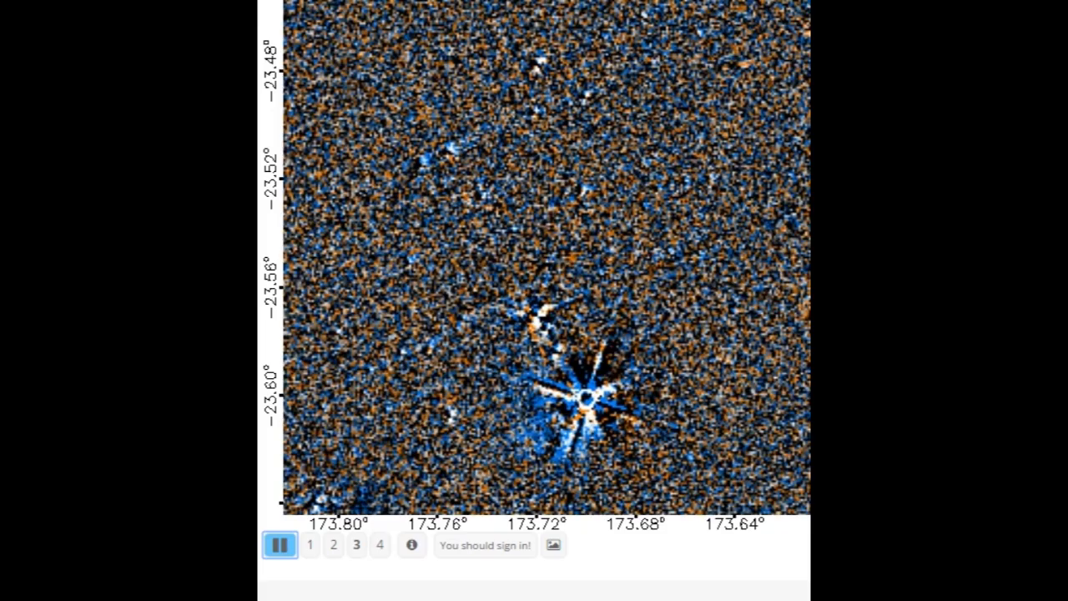
pyautogui.click(328, 546)
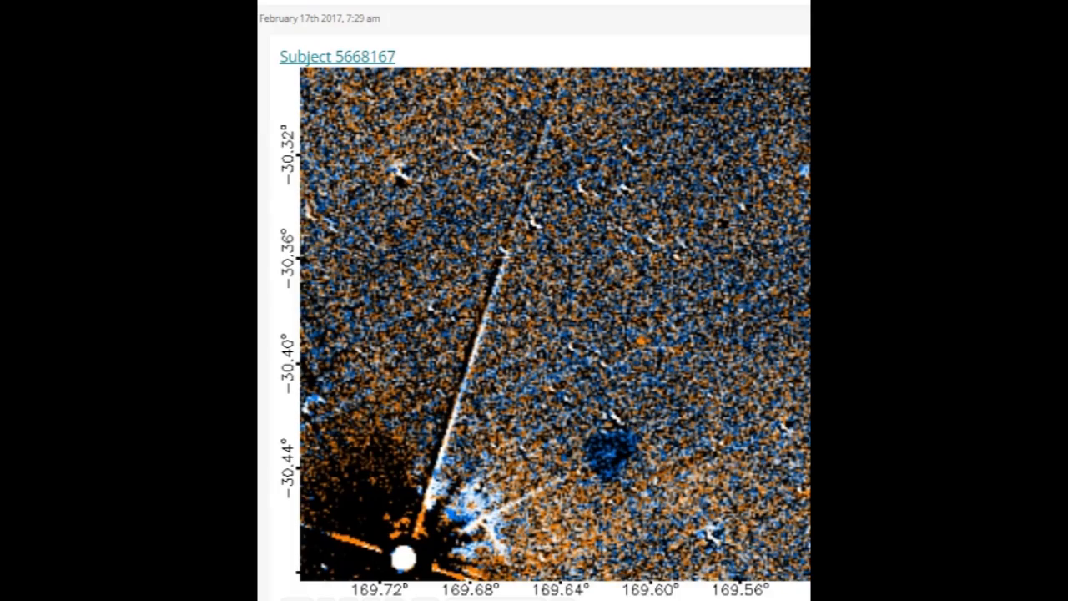
# Animate subject 5668167's frames and move on to subject 5693939.
pyautogui.click(615, 305)
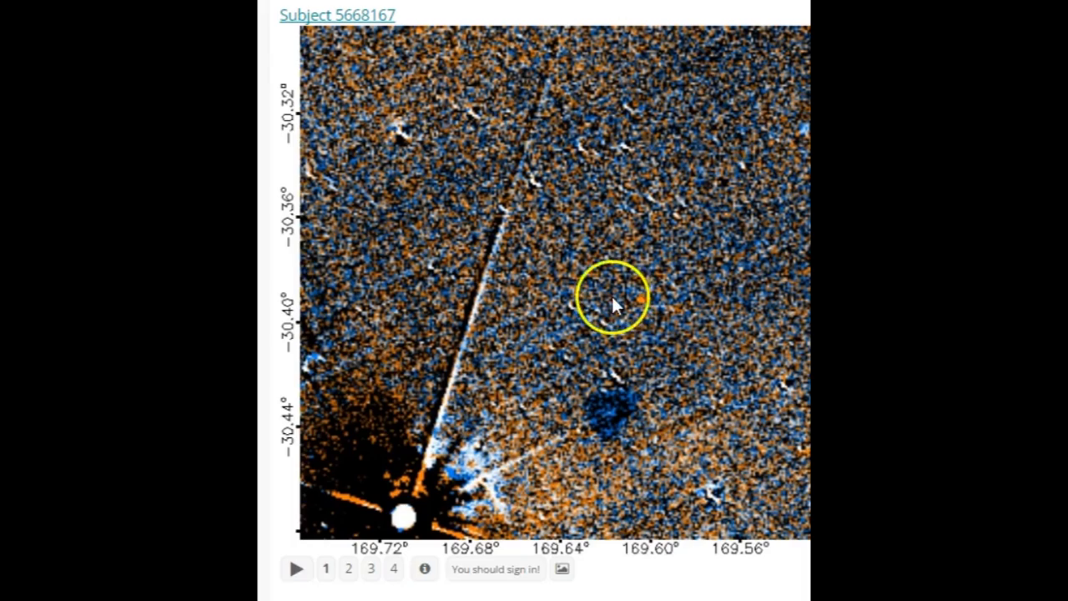
pyautogui.click(298, 570)
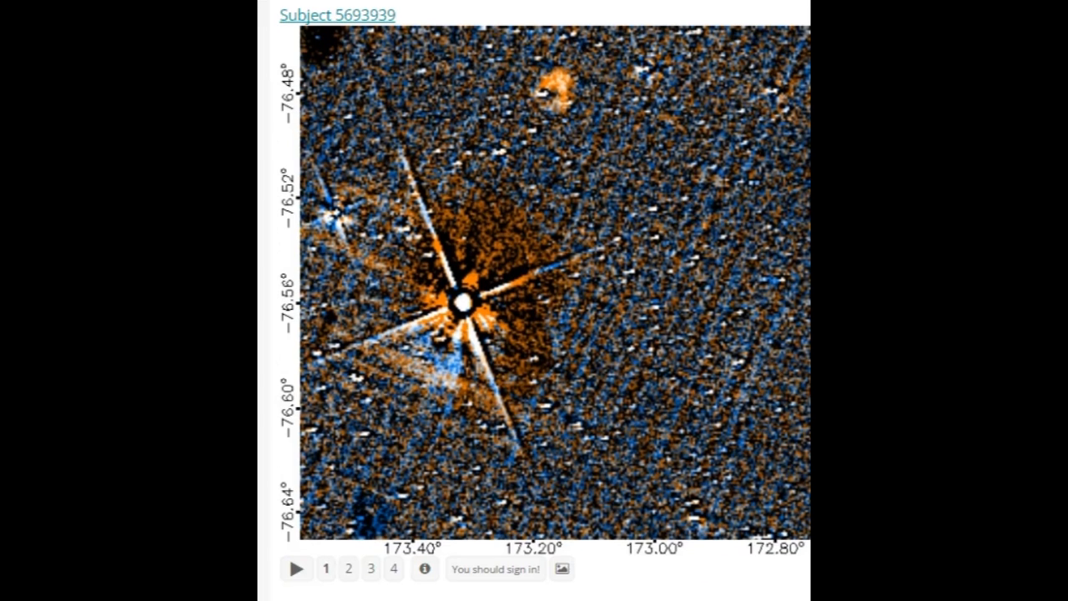
# Animate subject 5693939, then the criss-crossed subject and the bright-star subject.
pyautogui.click(298, 569)
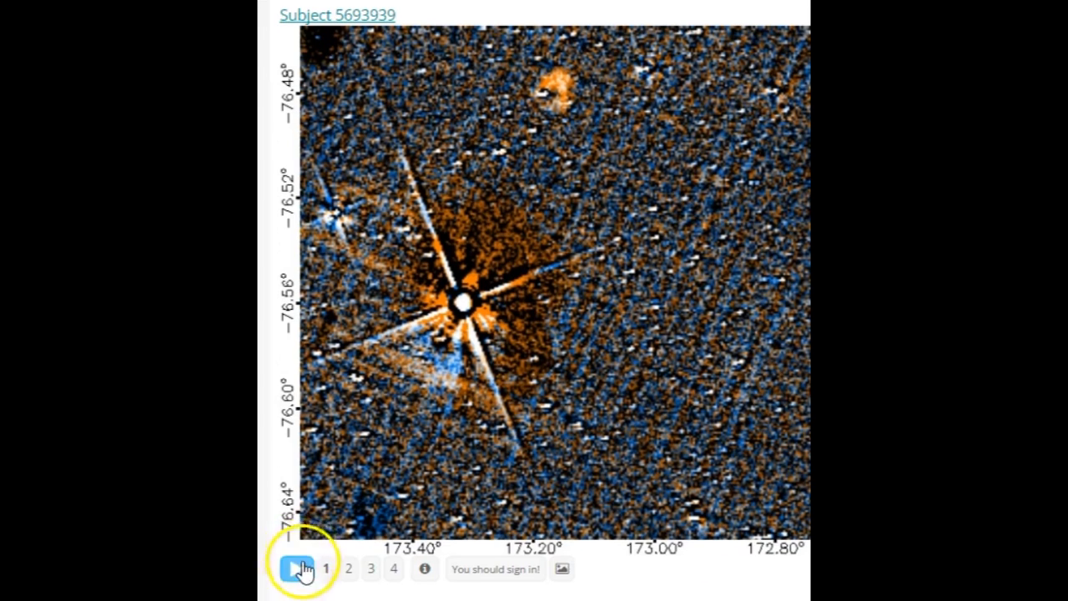
pyautogui.click(296, 568)
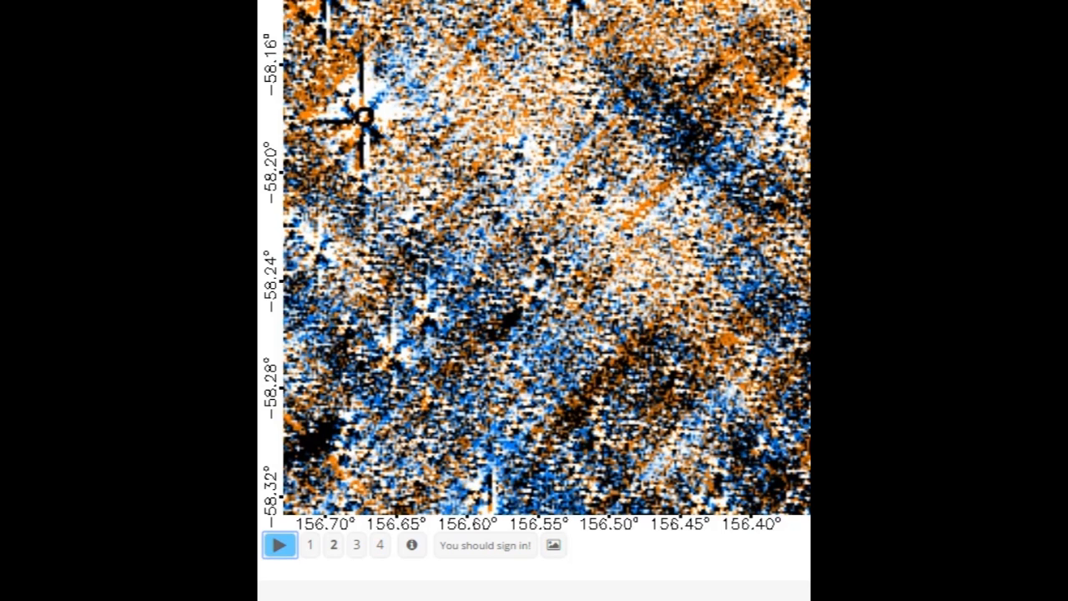
pyautogui.click(281, 546)
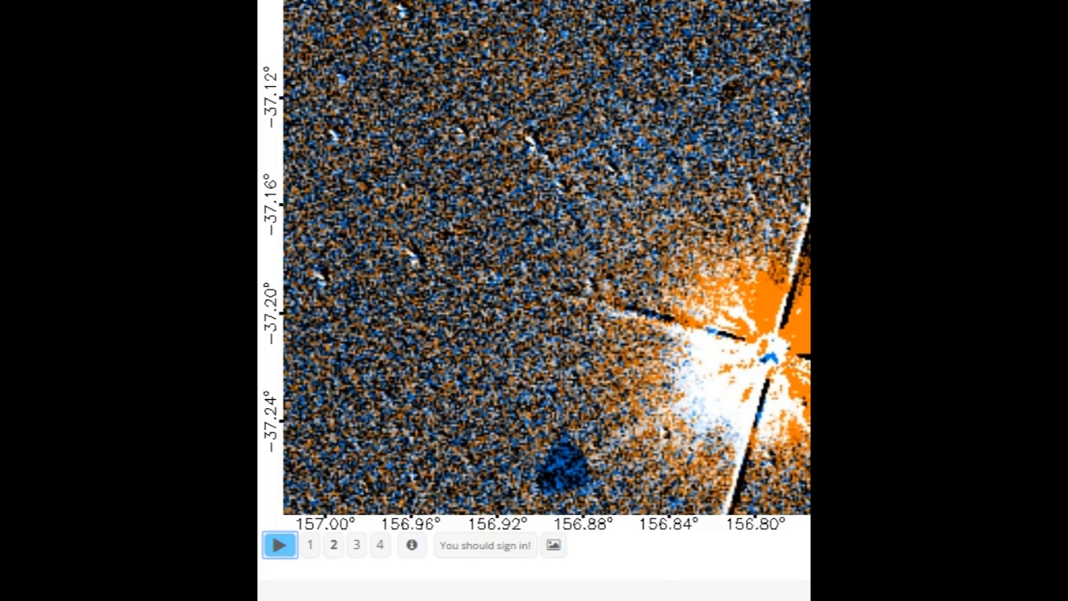
pyautogui.click(280, 545)
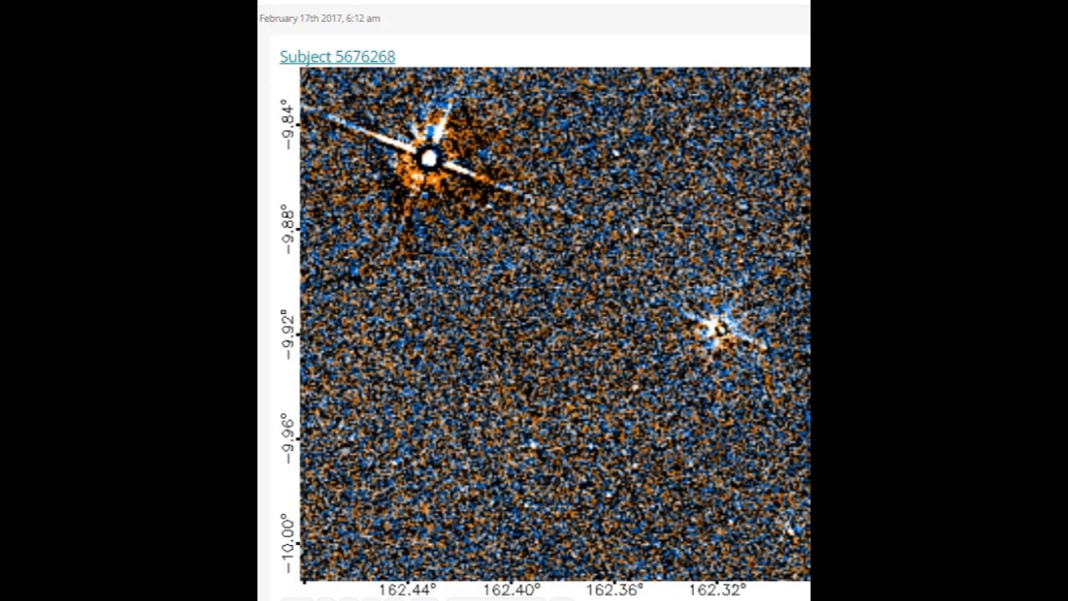
# Play subject 5676268's flip-book, then pause the next far-southern field on a single epoch.
pyautogui.scroll(-3)
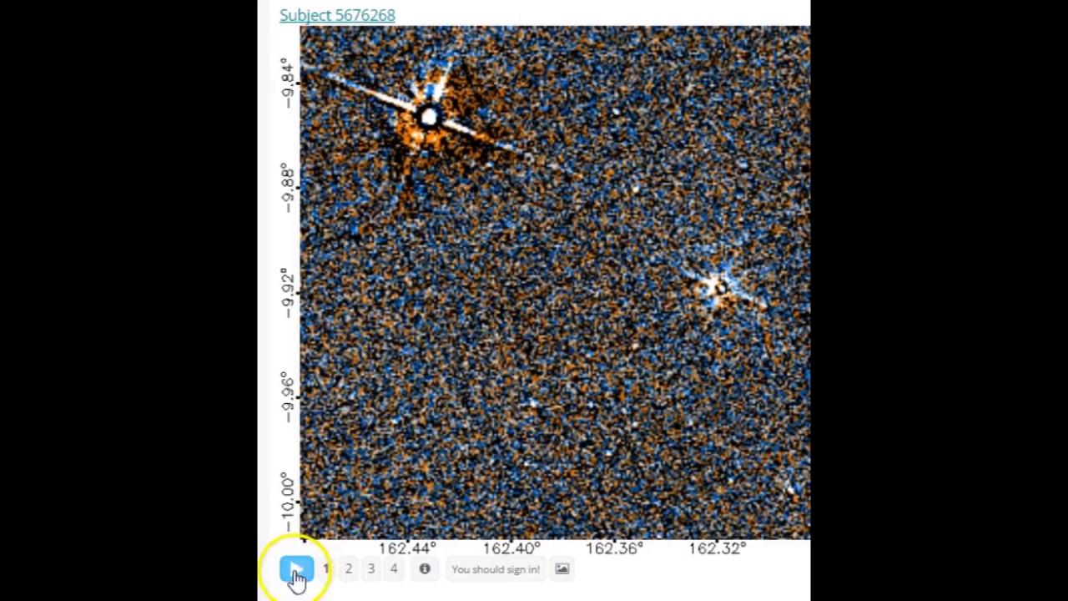
pyautogui.click(293, 568)
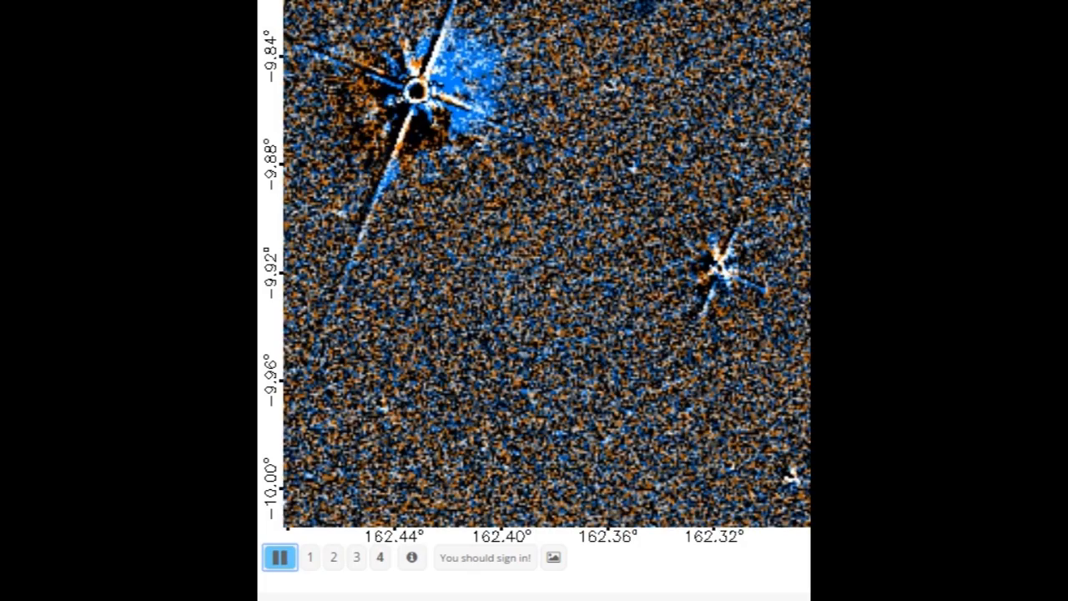
pyautogui.scroll(-3)
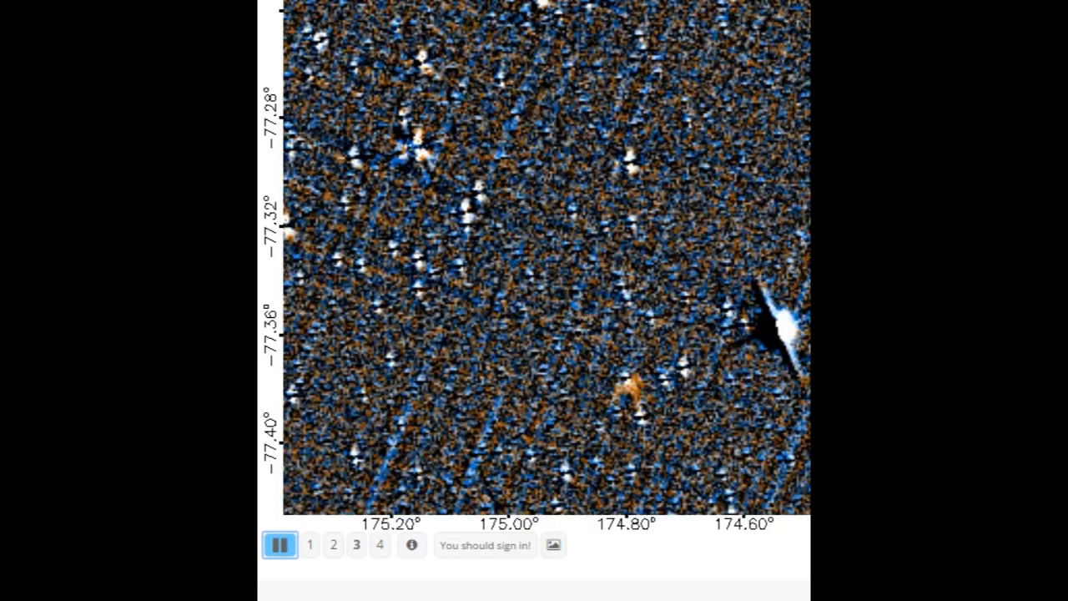
pyautogui.click(279, 545)
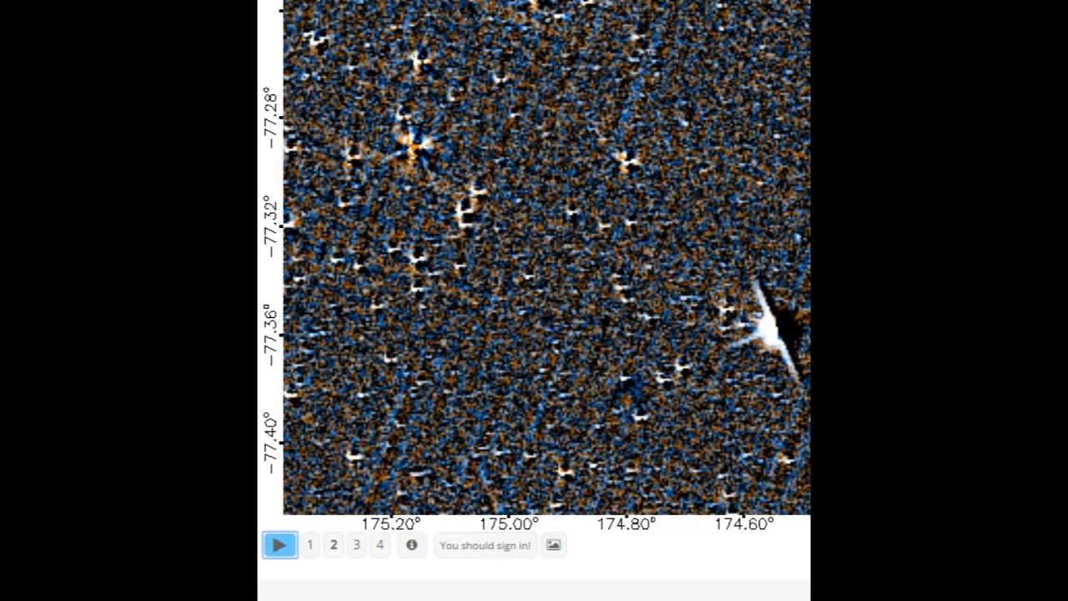
pyautogui.click(279, 547)
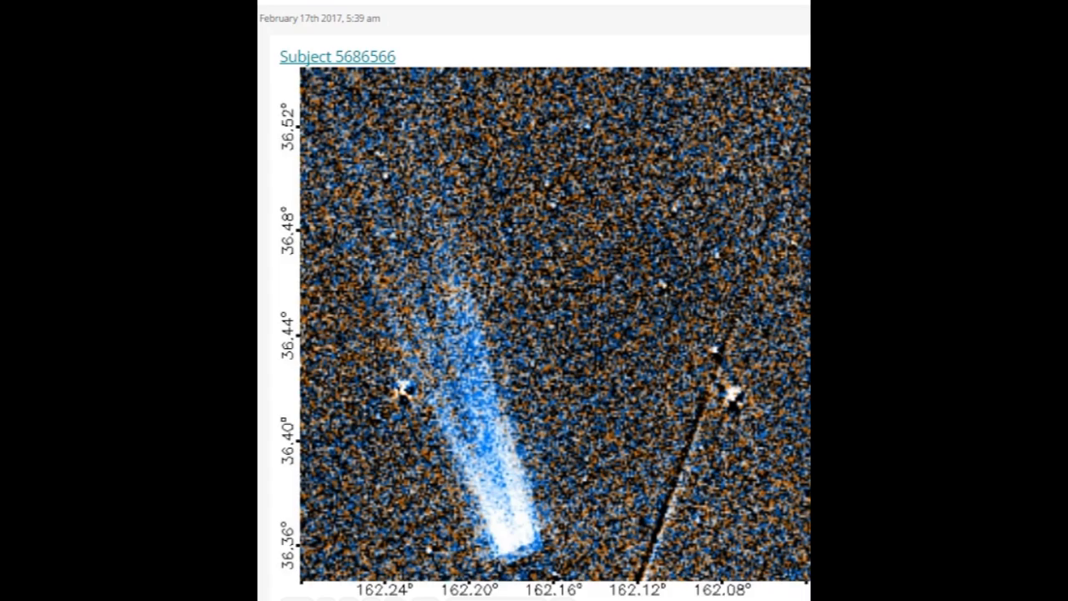
# Scroll to subject 5686566 and start its long-blue-streak flip-book.
pyautogui.scroll(-3)
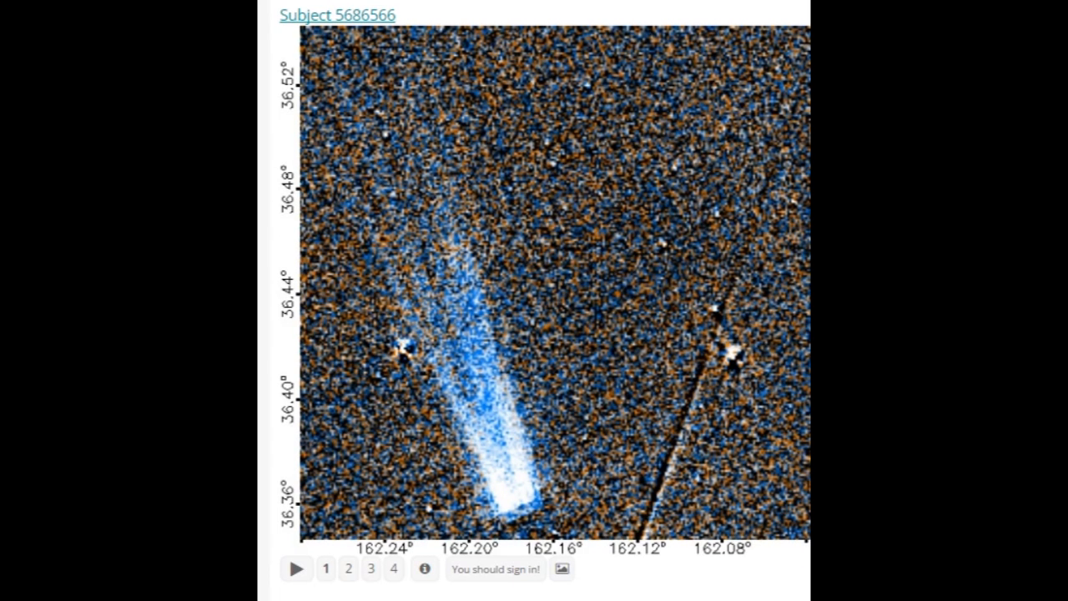
pyautogui.click(297, 569)
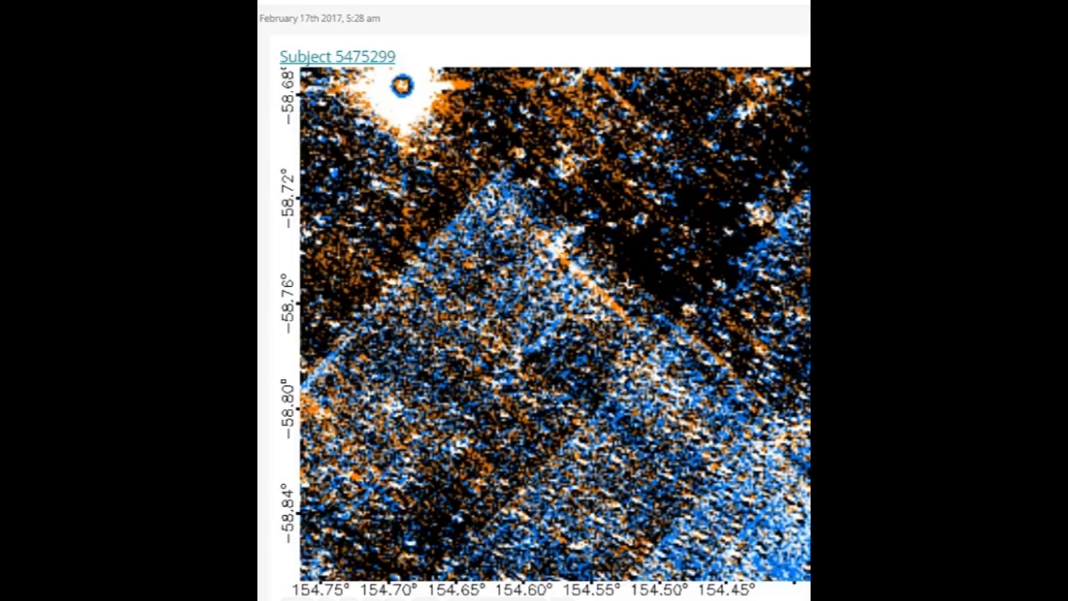
# Play the flip-books of subjects 5475299, 5463580 and the following field.
pyautogui.scroll(-3)
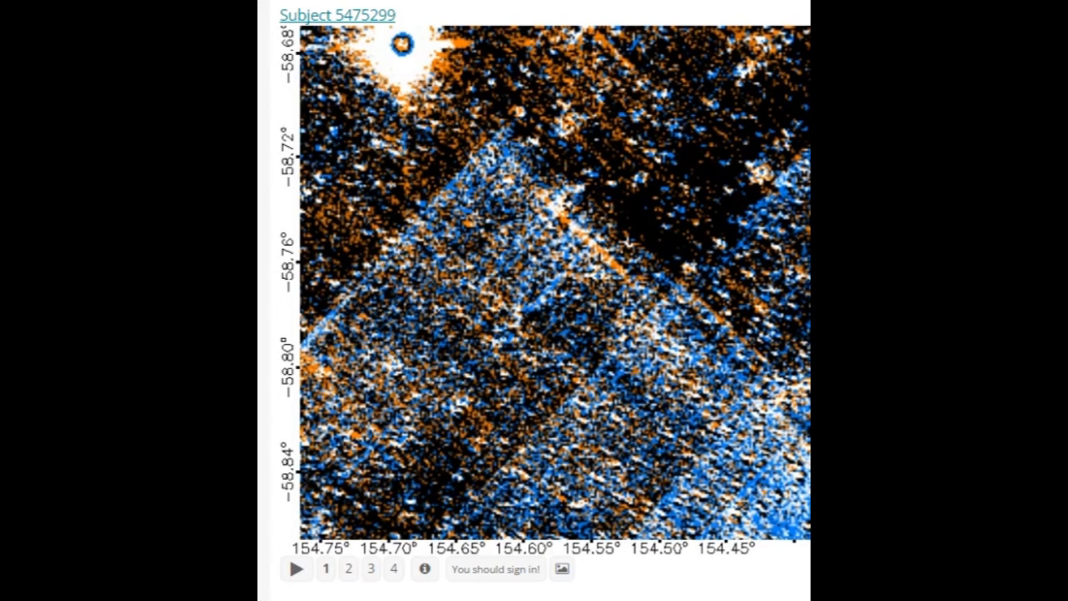
pyautogui.click(297, 571)
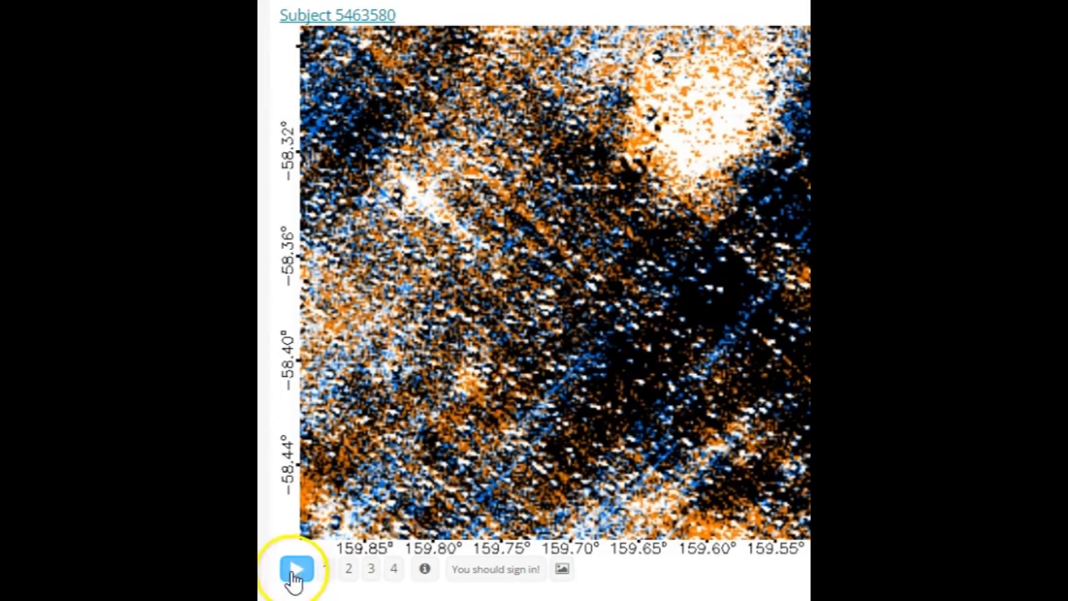
pyautogui.click(300, 569)
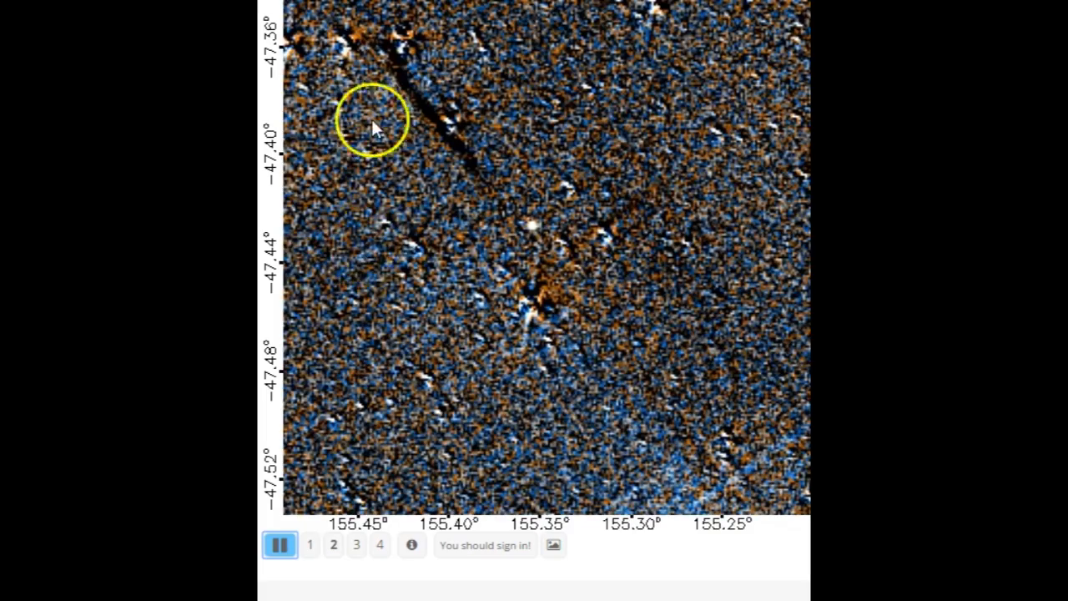
pyautogui.click(279, 546)
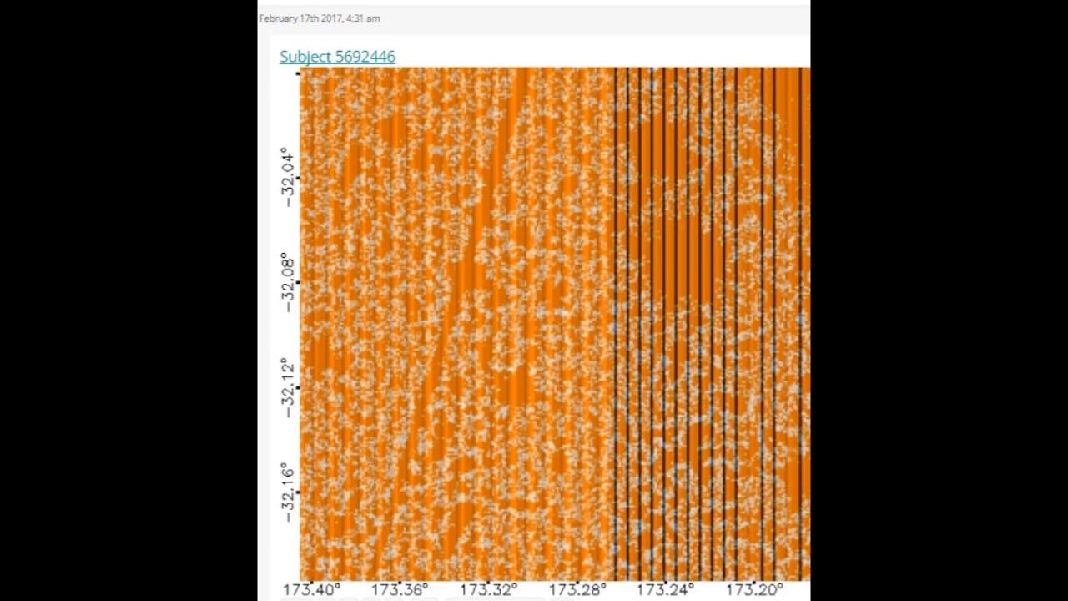
# Scroll down the Talk feed past the orange-striped subject 5692446.
pyautogui.scroll(-3)
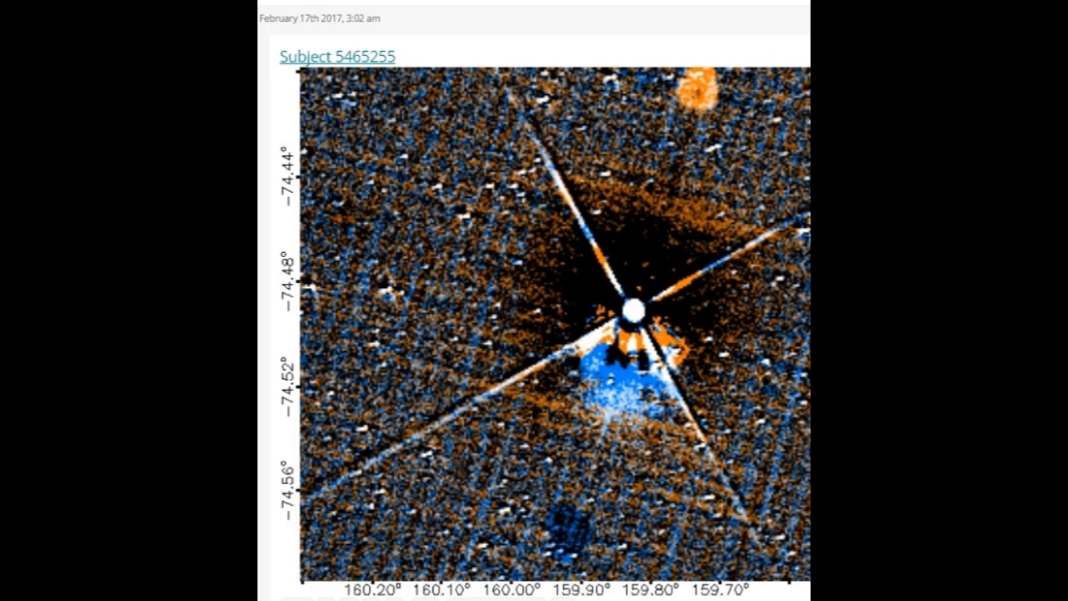
# Scroll to subject 5465255 and play its spiked-star flip-book.
pyautogui.scroll(-3)
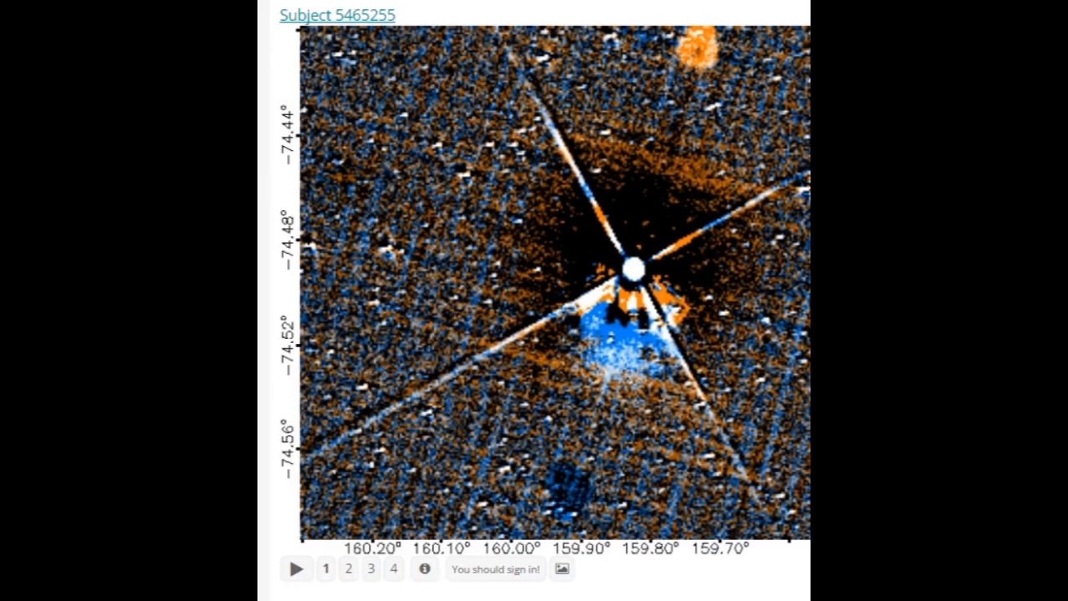
pyautogui.click(296, 569)
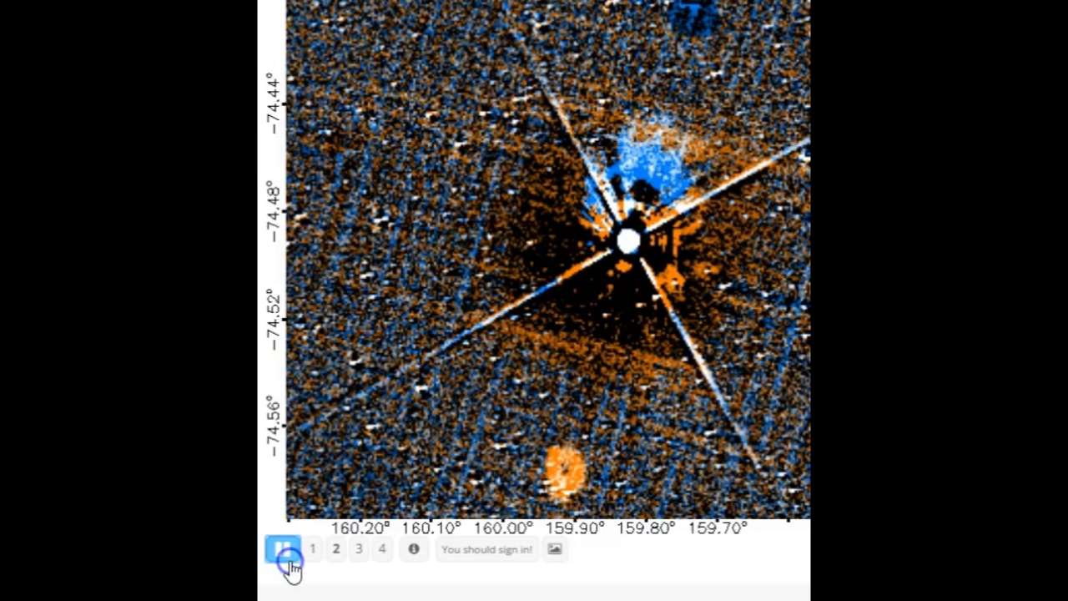